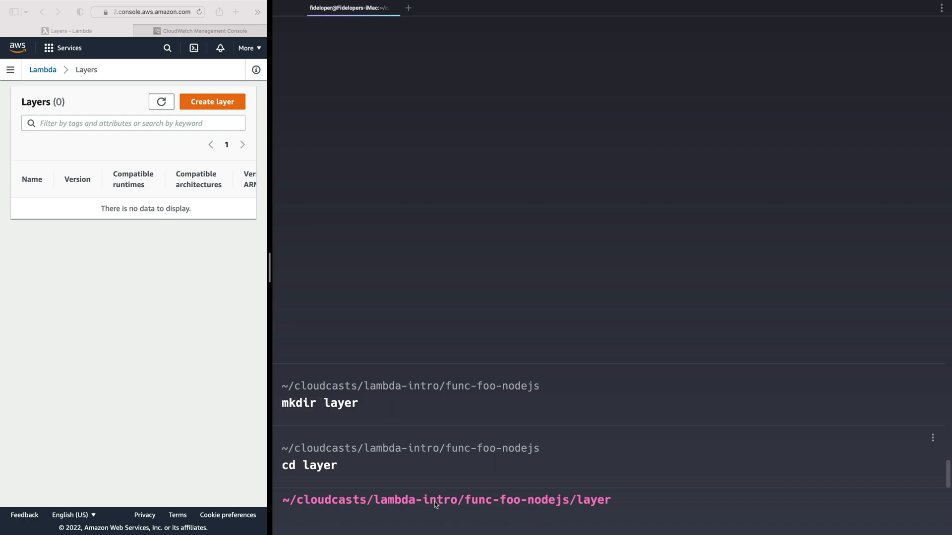
# Create layer/nodejs and copy node_modules and the package* files into it.
pyautogui.write('mkdir nodejs')
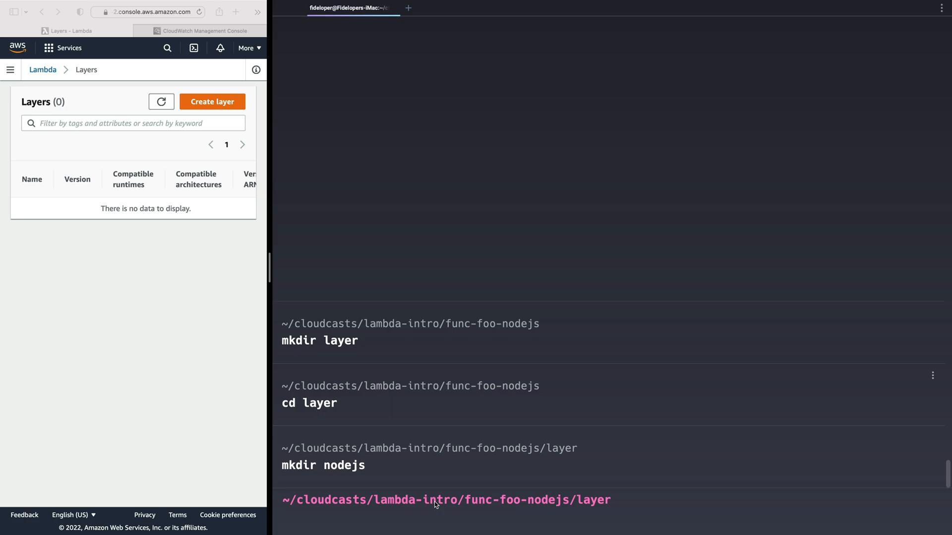
pyautogui.write('cd layer')
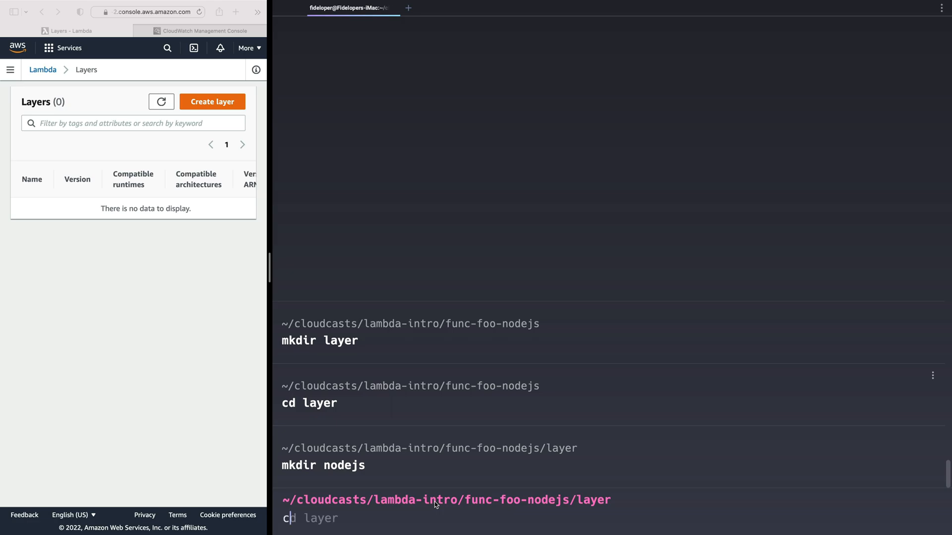
pyautogui.write('cd ..')
pyautogui.write('cp -r node_modules')
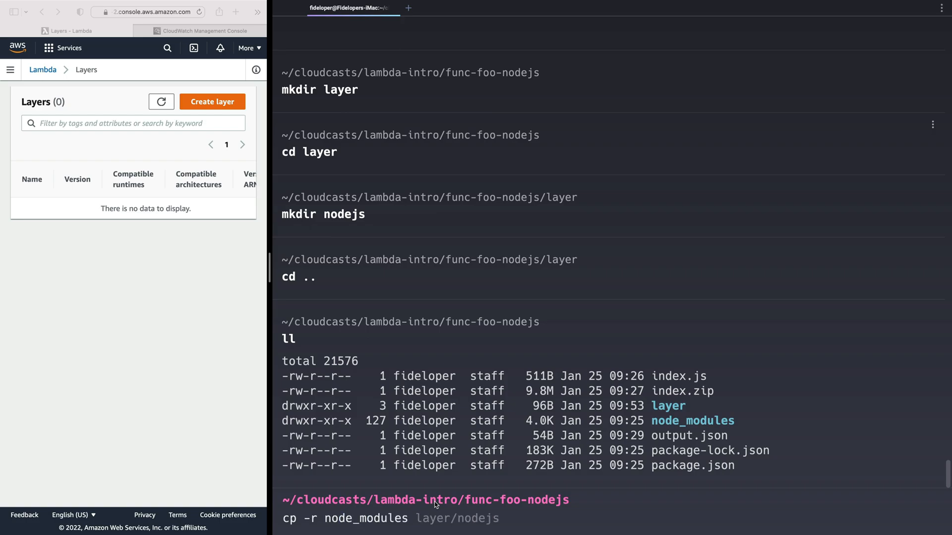
pyautogui.write('package-lock.json')
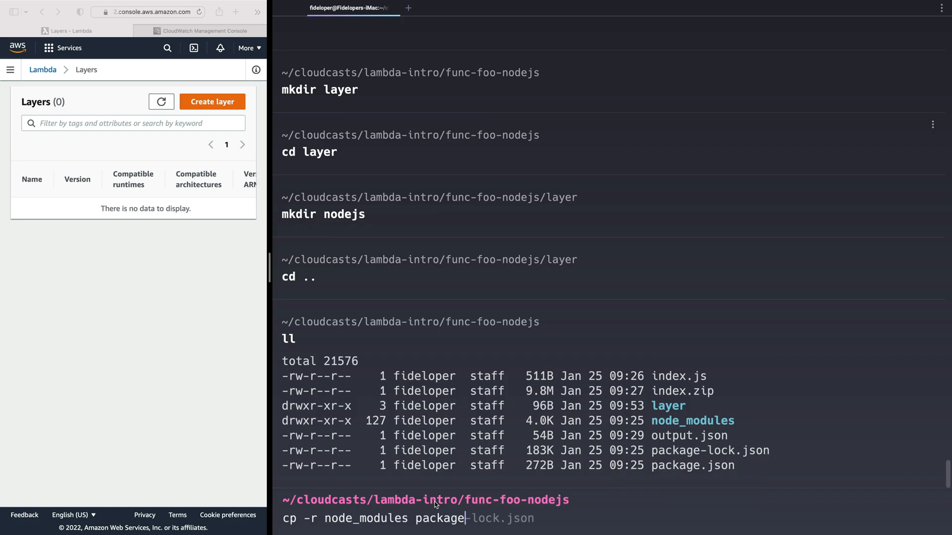
pyautogui.write('package*')
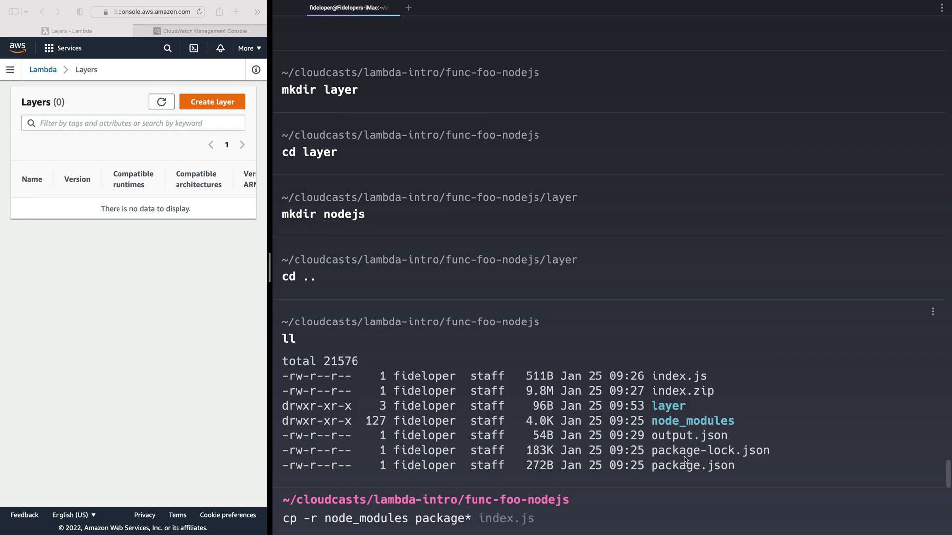
pyautogui.write('layer/nodejs/')
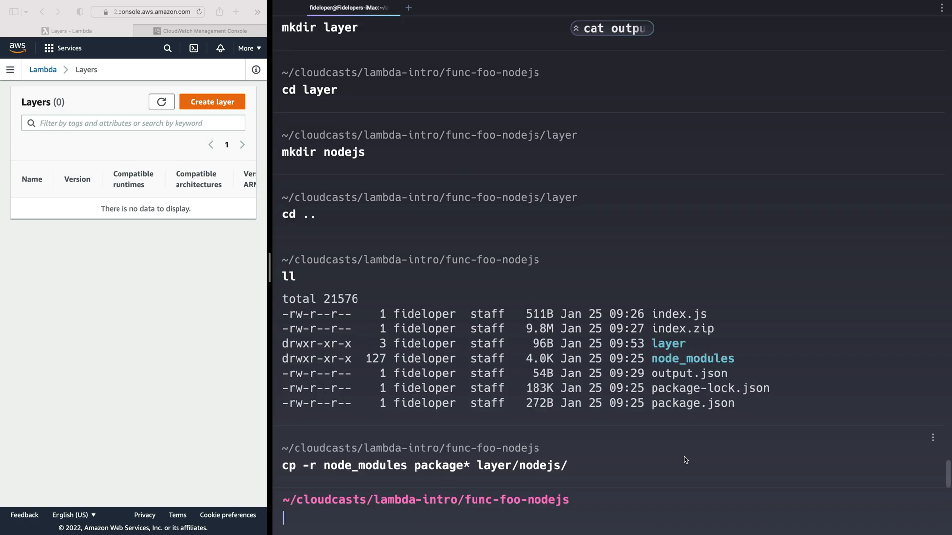
pyautogui.write('cd layer')
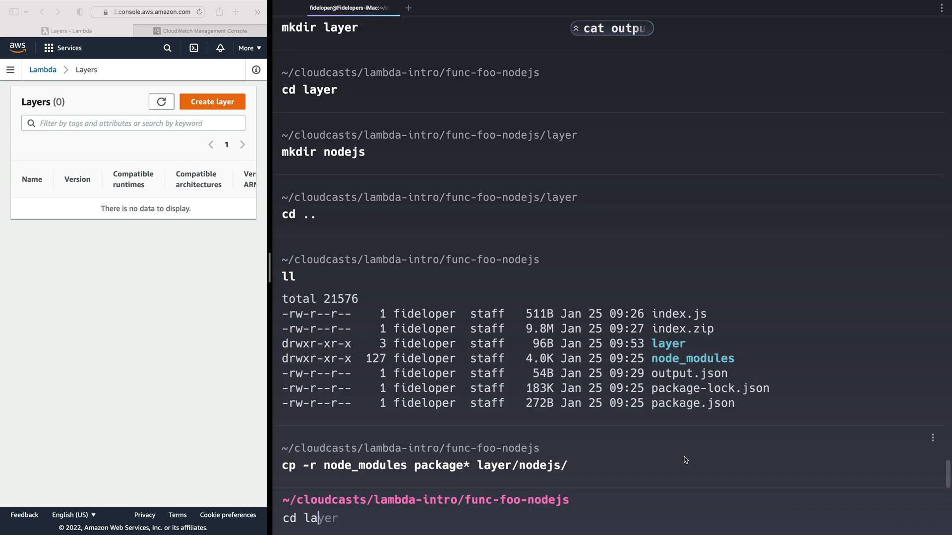
# From inside layer, verify the nodejs folder and zip everything into layer.zip with zip -r9q.
pyautogui.press('Enter')
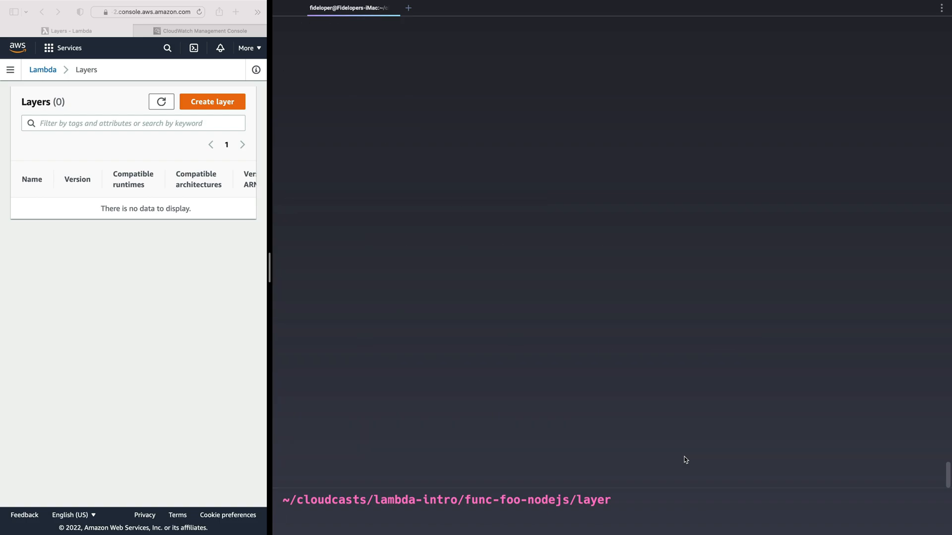
pyautogui.write('ll')
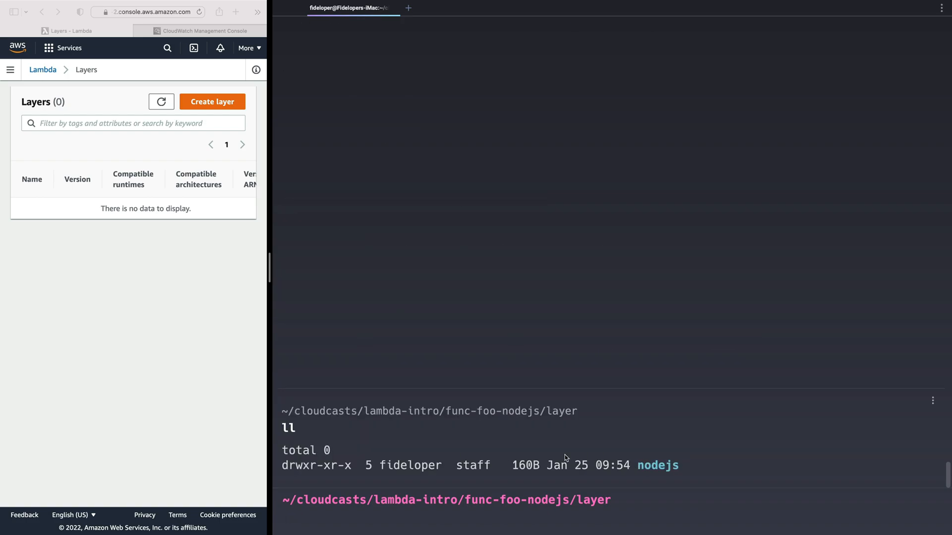
pyautogui.write('zip -r9q index.zip . -x "output.json"')
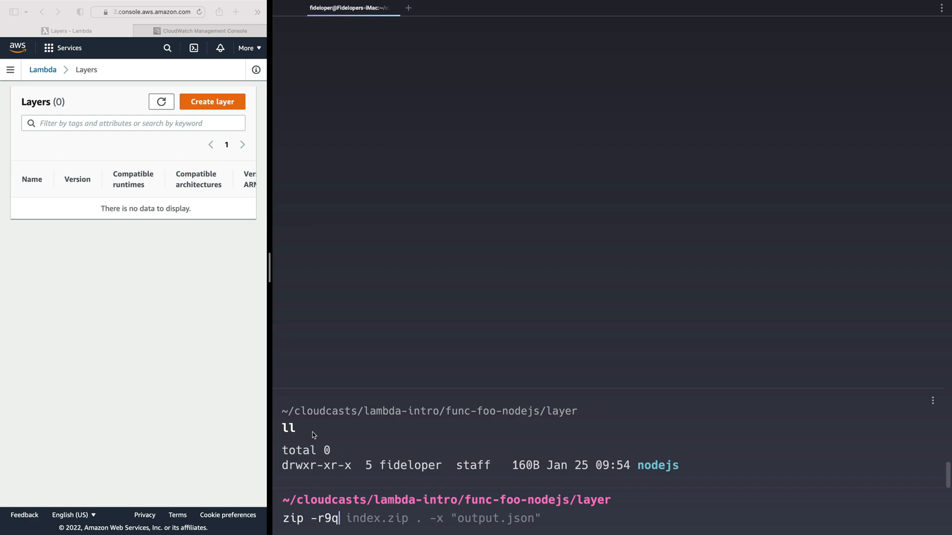
pyautogui.write('layer.zip .')
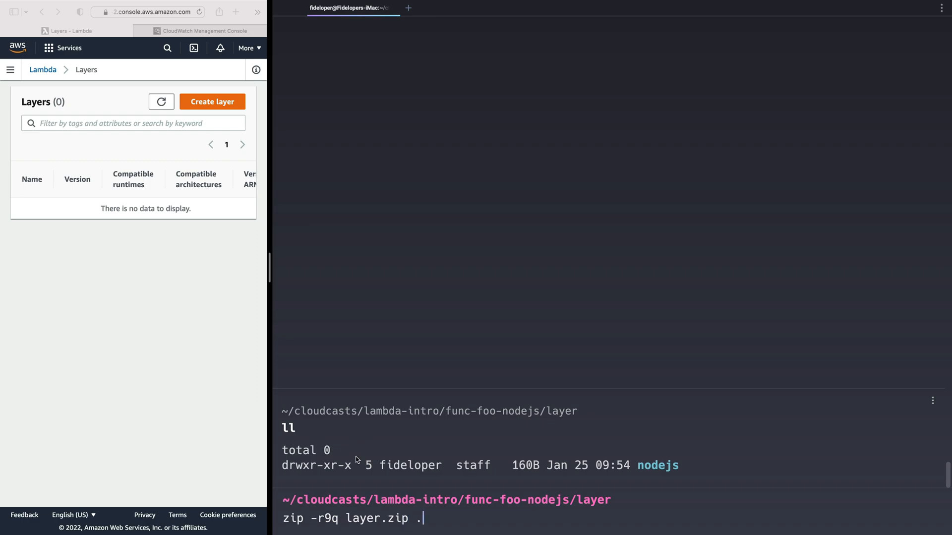
pyautogui.moveTo(434, 501)
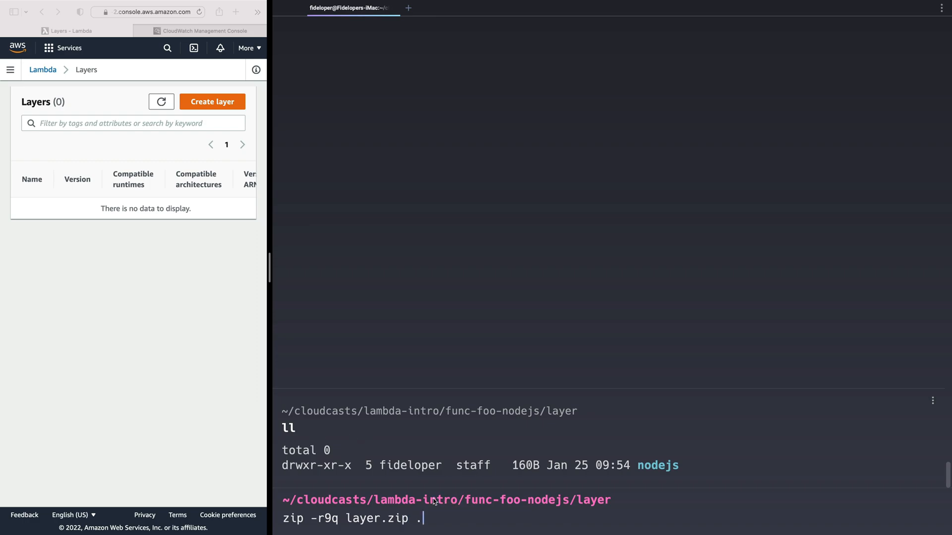
pyautogui.moveTo(676, 475)
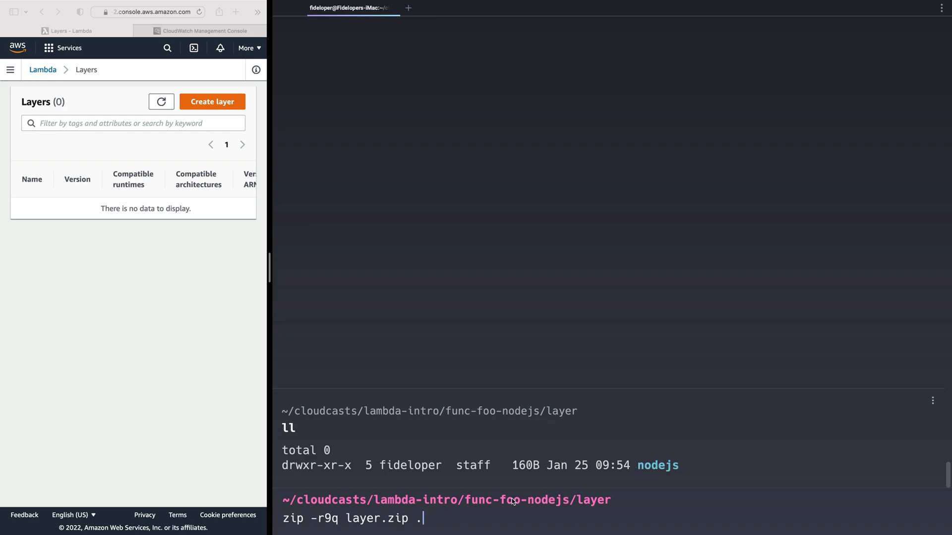
pyautogui.moveTo(115, 196)
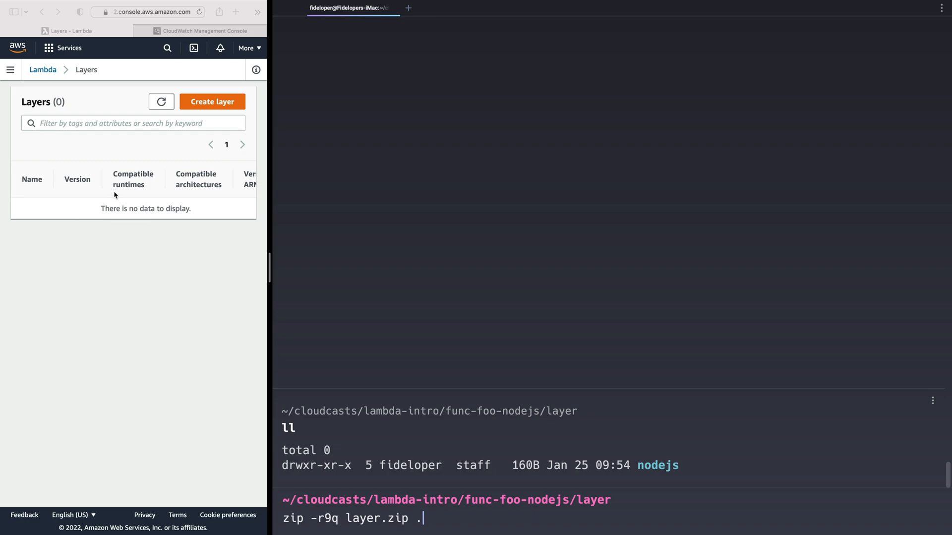
pyautogui.moveTo(409, 487)
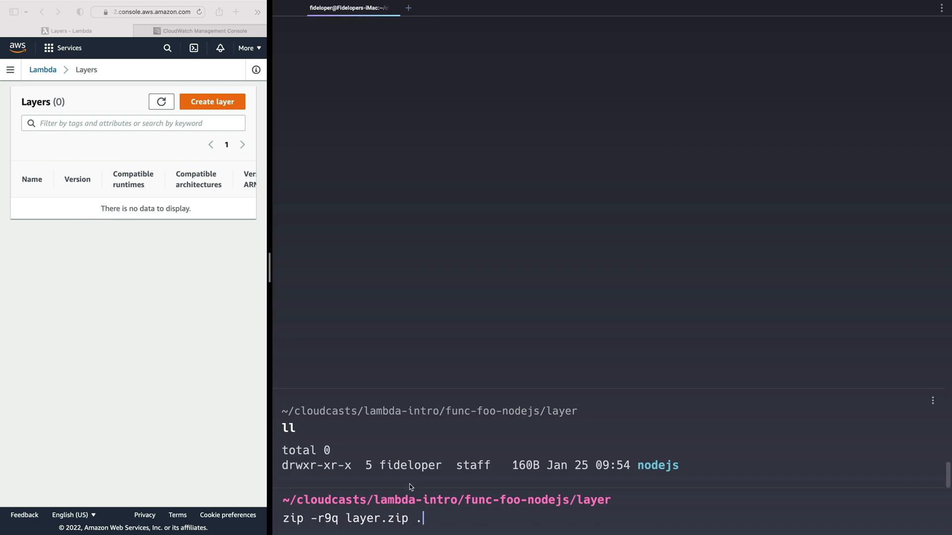
pyautogui.doubleClick(658, 465)
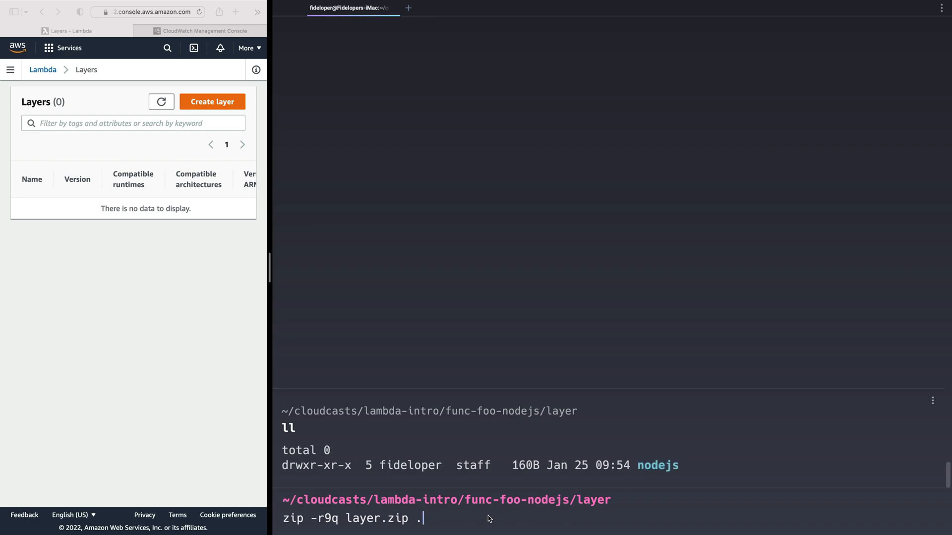
pyautogui.doubleClick(657, 466)
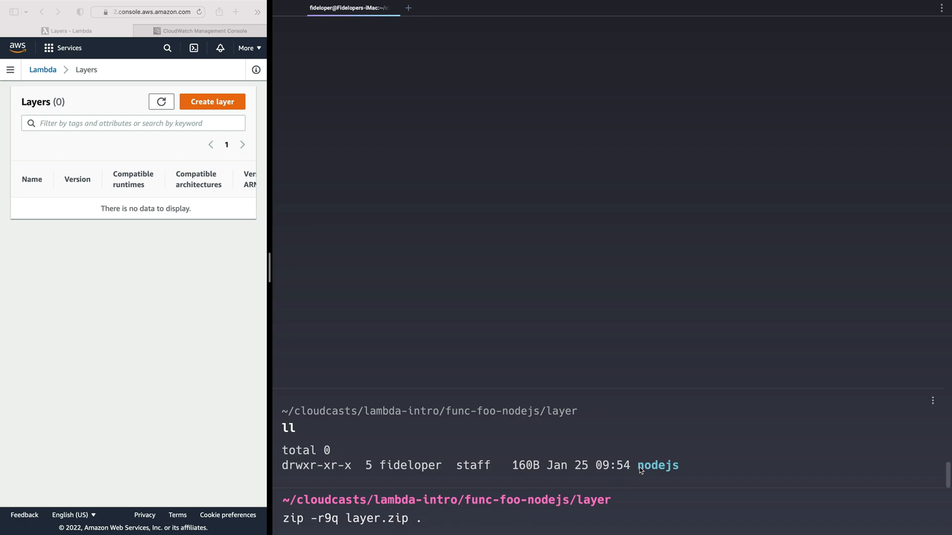
pyautogui.doubleClick(659, 465)
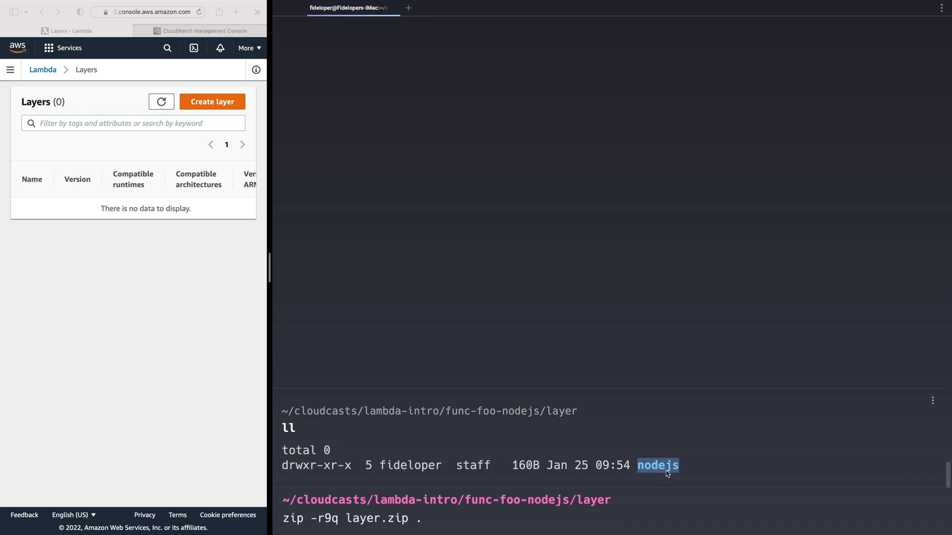
pyautogui.moveTo(687, 471)
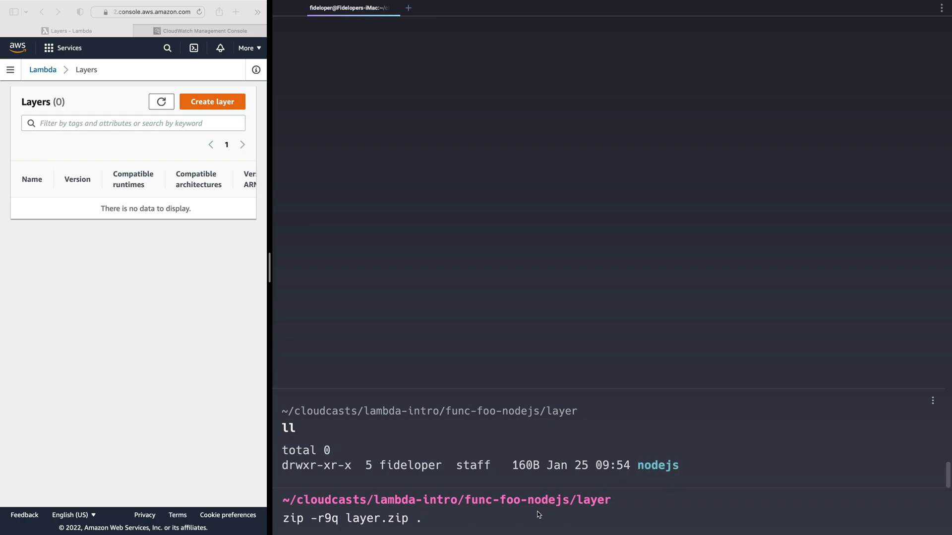
pyautogui.press('Enter')
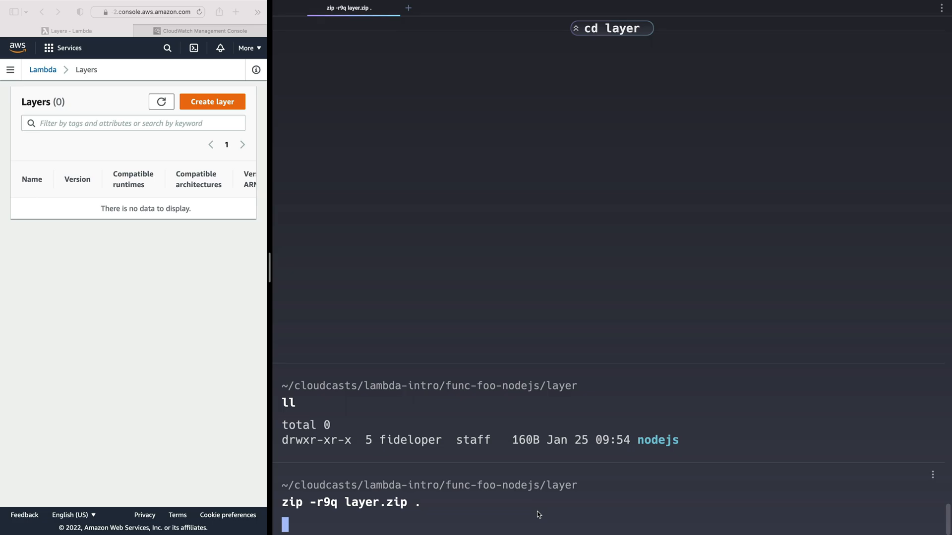
# Publish the 9.9M layer.zip as layer foo_nodejs_modules compatible with nodejs14.x.
pyautogui.write('ll')
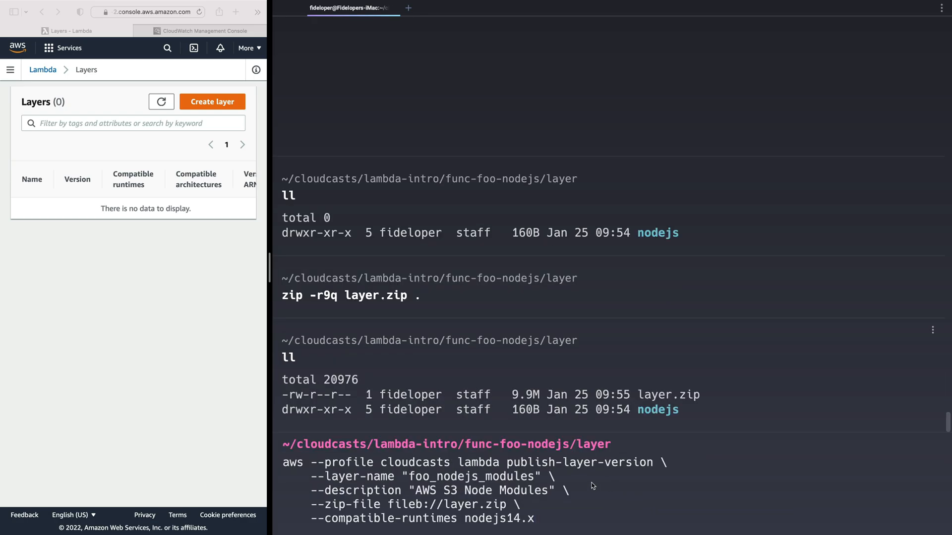
pyautogui.doubleClick(579, 462)
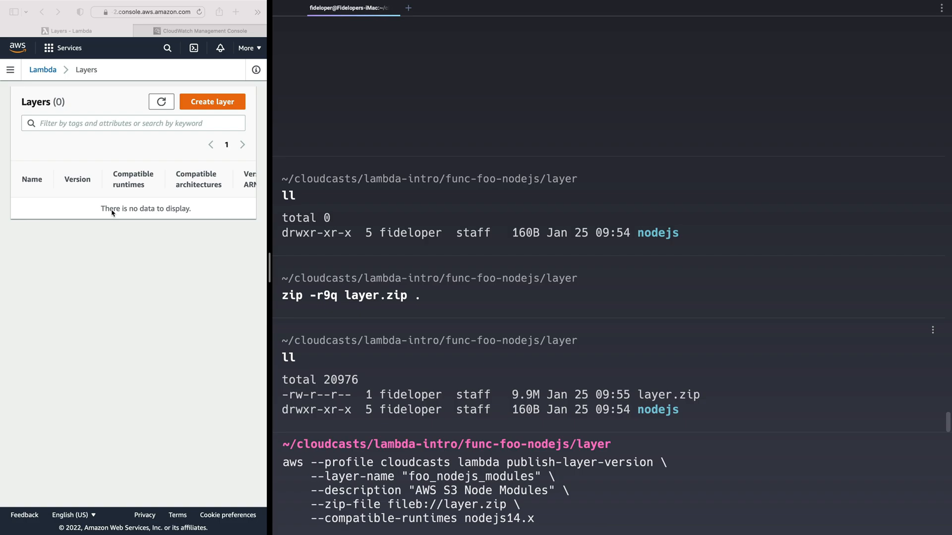
pyautogui.moveTo(586, 473)
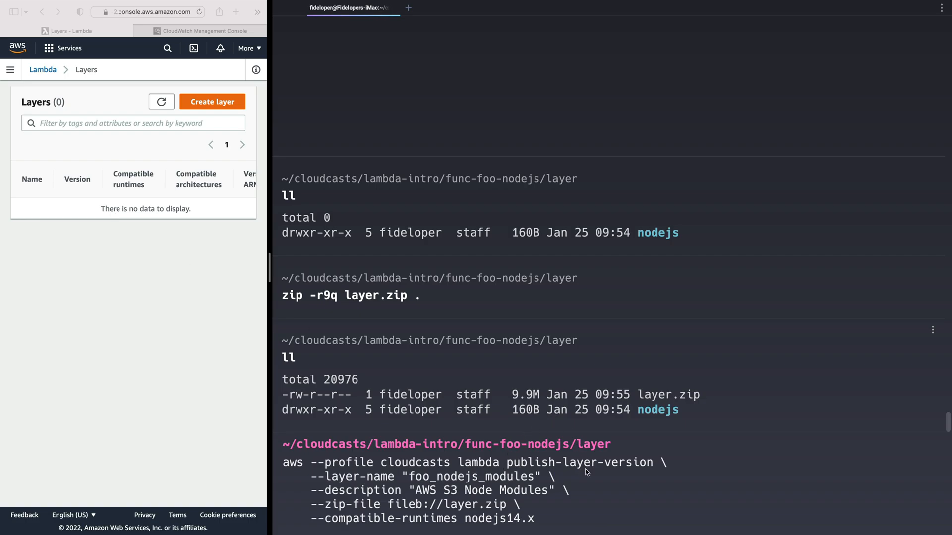
pyautogui.moveTo(408, 482)
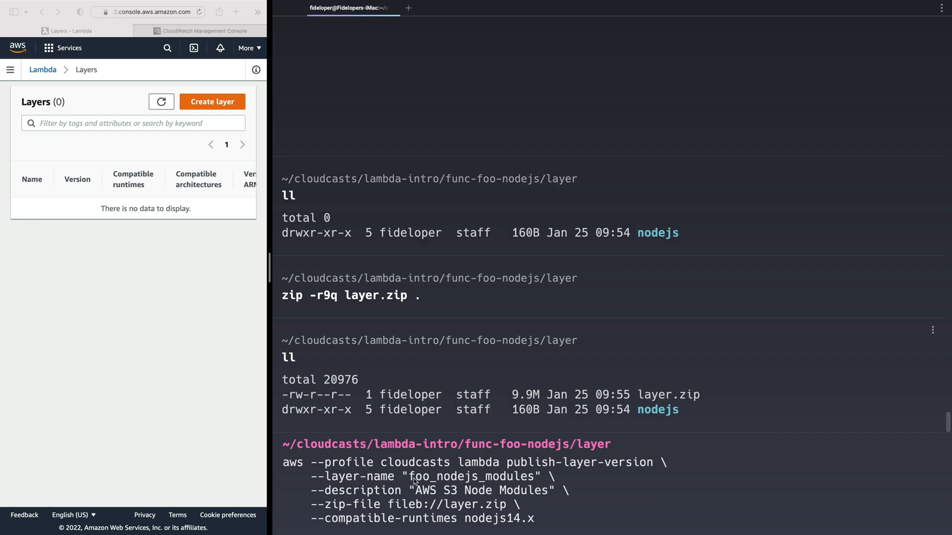
pyautogui.doubleClick(471, 477)
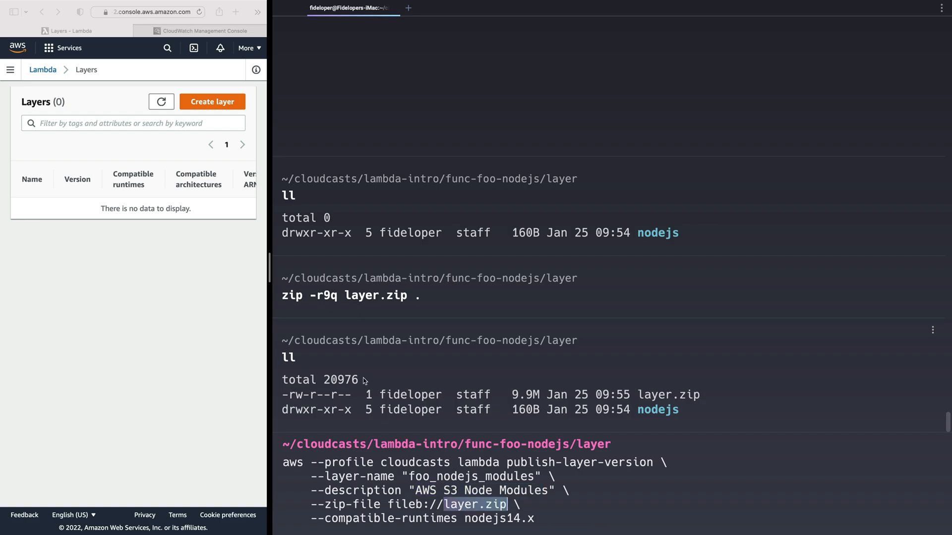
pyautogui.doubleClick(375, 295)
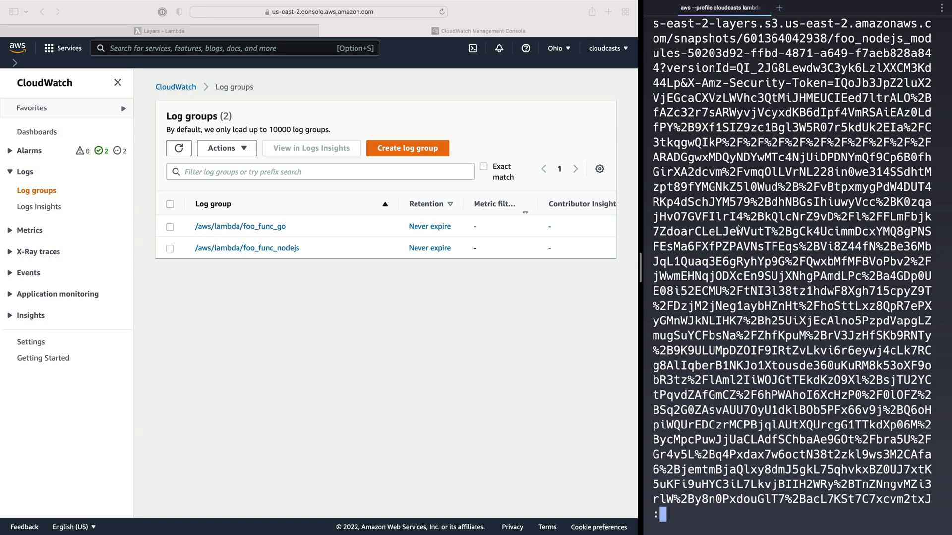
# Select the LayerVersionArn for foo_nodejs_modules version 3 and refresh the Layers page.
pyautogui.scroll(-3)
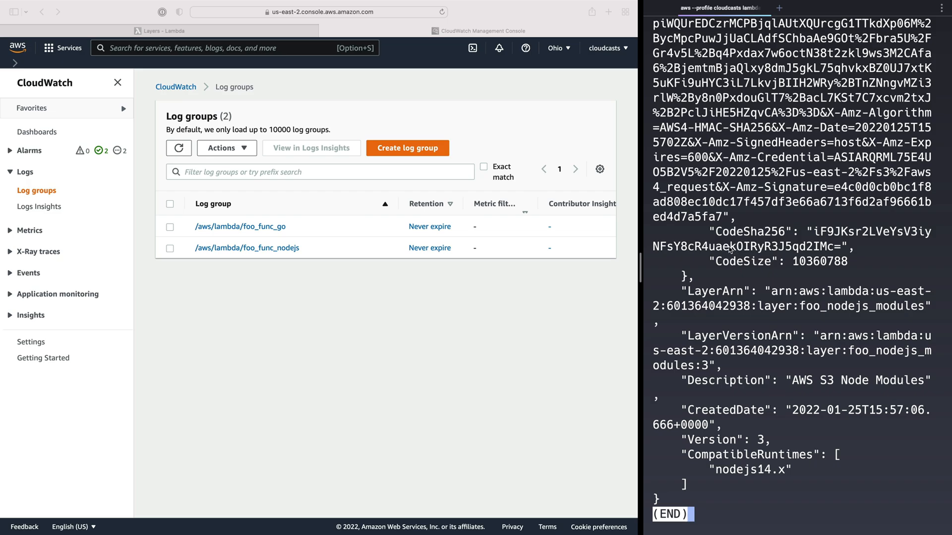
pyautogui.moveTo(778, 298)
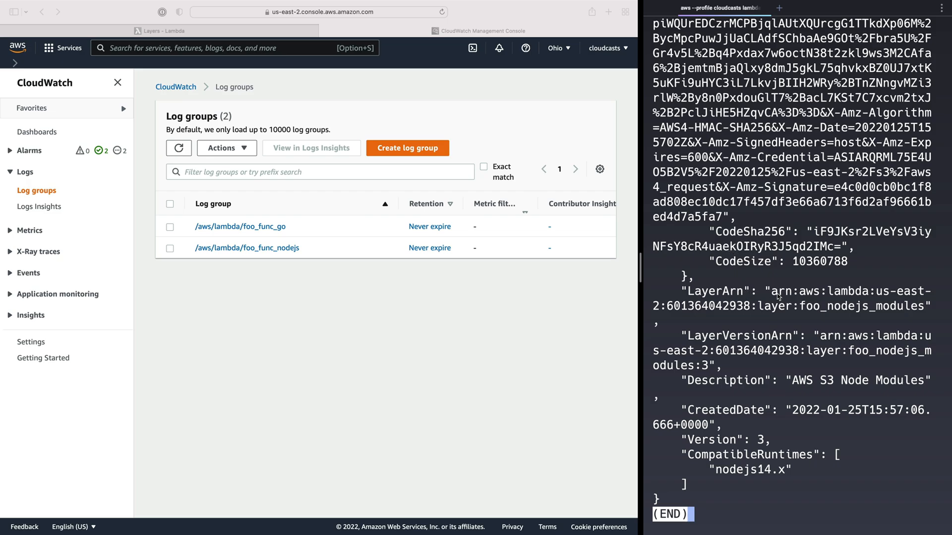
pyautogui.doubleClick(717, 335)
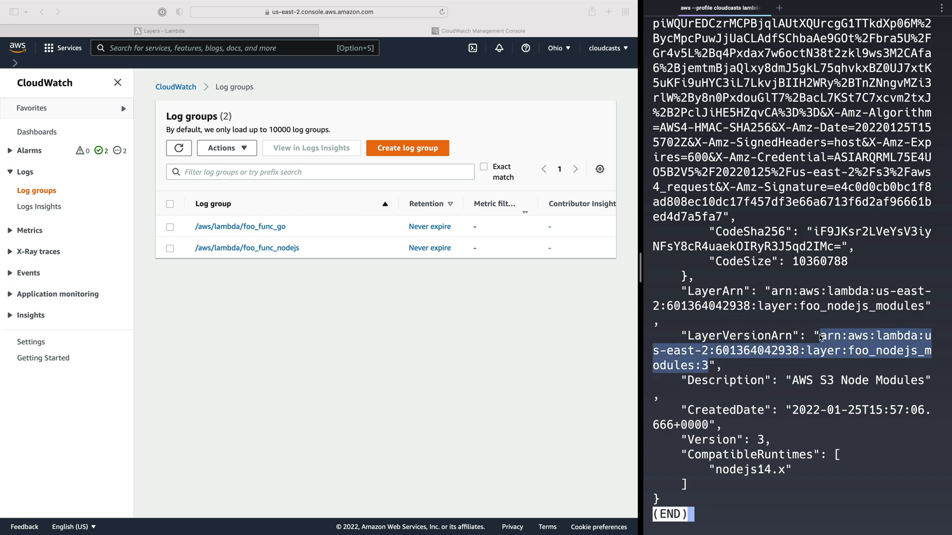
pyautogui.moveTo(708, 371)
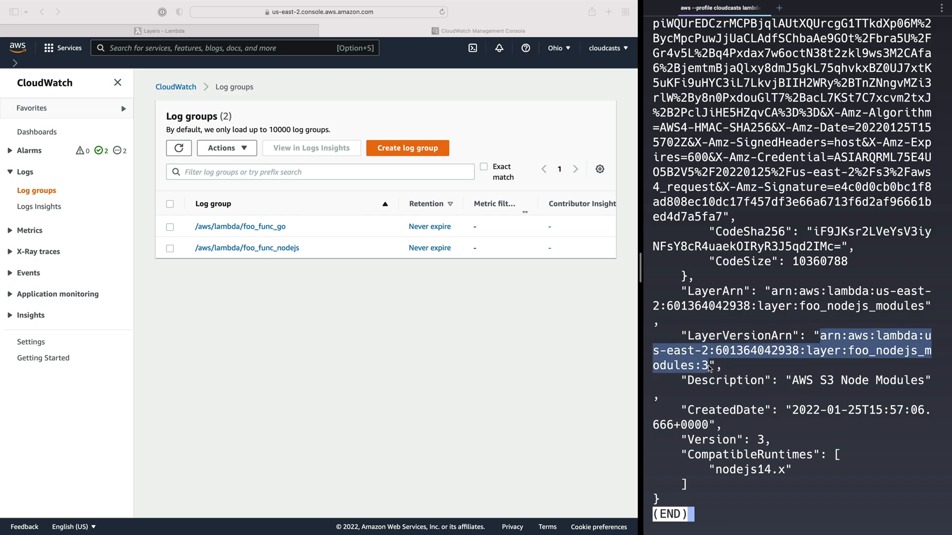
pyautogui.moveTo(744, 302)
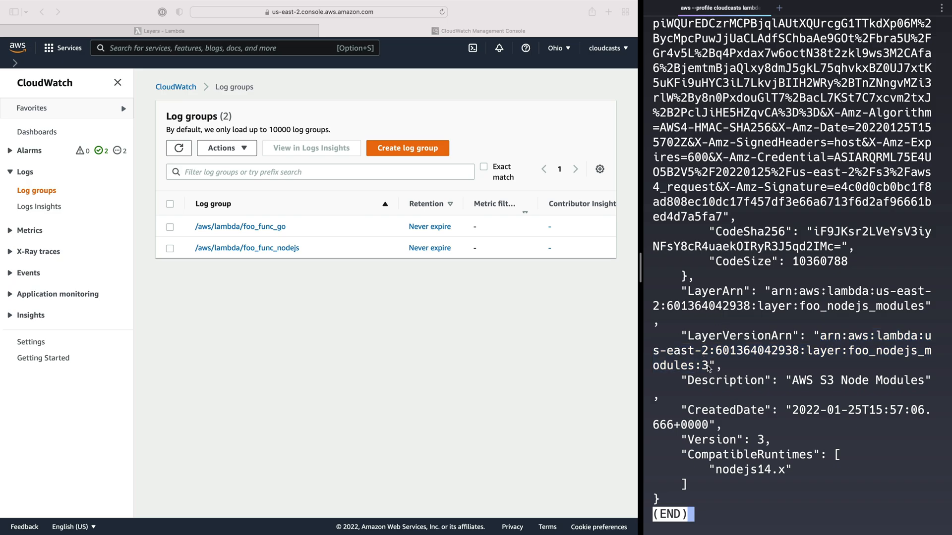
pyautogui.moveTo(819, 335); pyautogui.dragTo(722, 365)
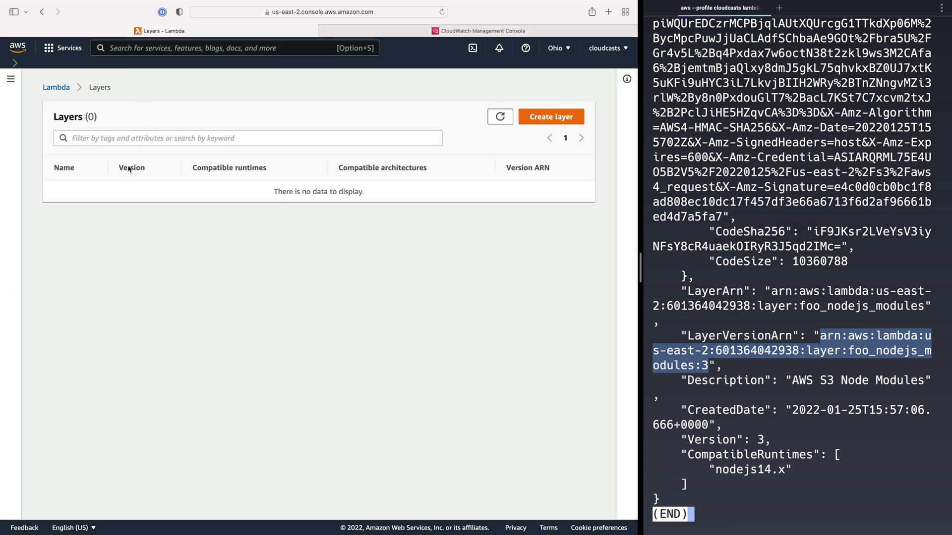
pyautogui.click(500, 116)
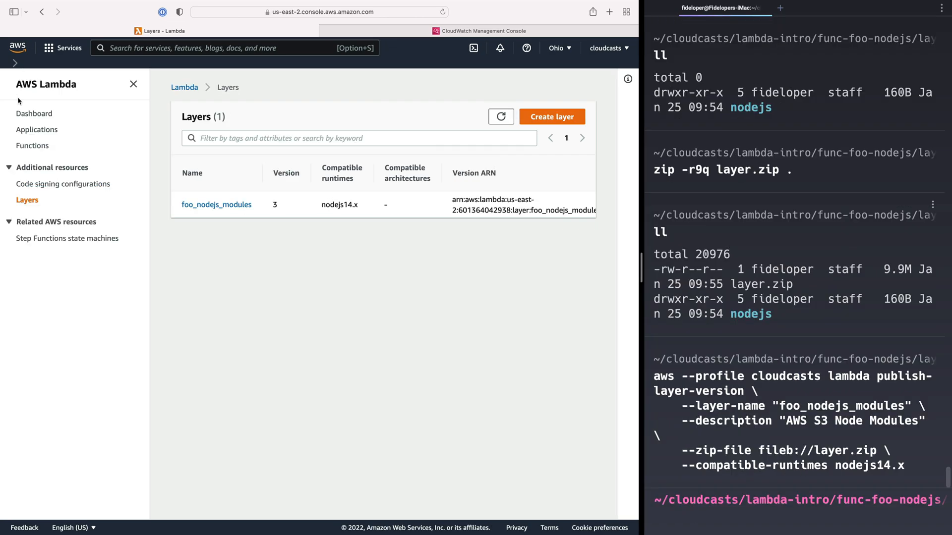
# Open foo_func_nodejs from the Functions list and view its zero-layer settings.
pyautogui.click(32, 146)
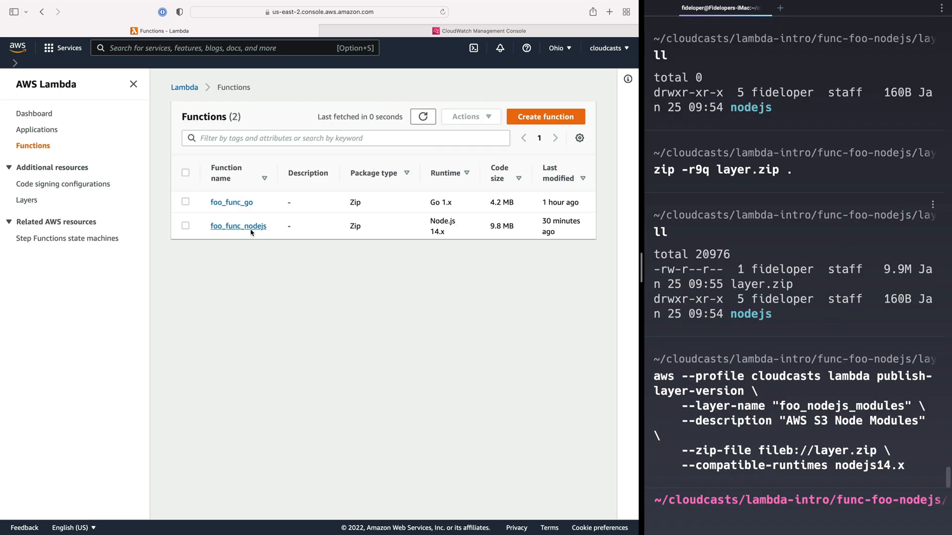
pyautogui.click(238, 226)
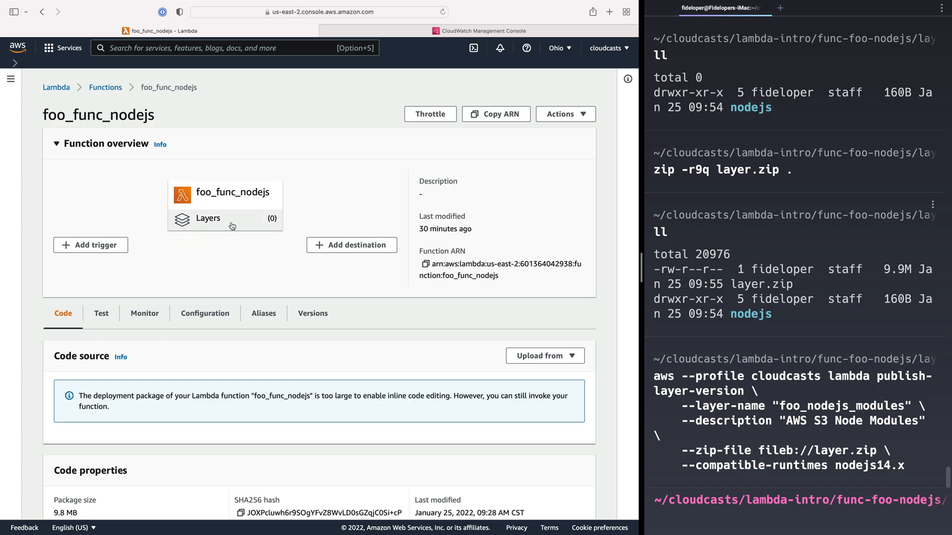
pyautogui.scroll(-3)
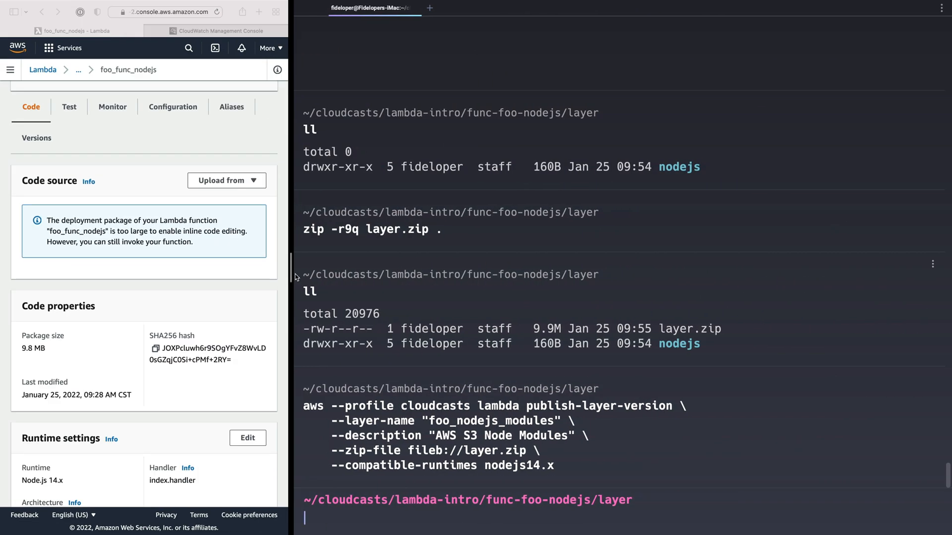
# Run update-function-configuration setting foo_func_nodejs layers to foo_nodejs_modules:3.
pyautogui.scroll(-3)
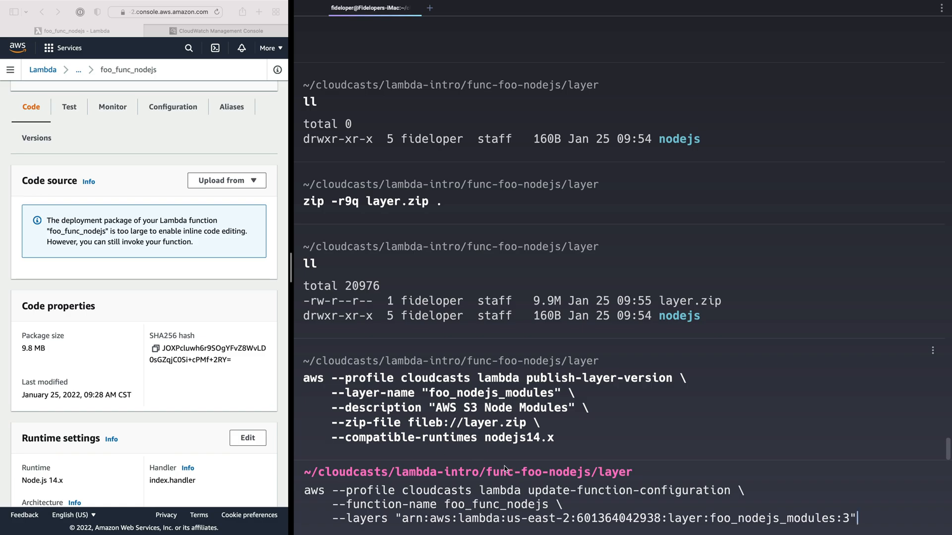
pyautogui.moveTo(441, 521)
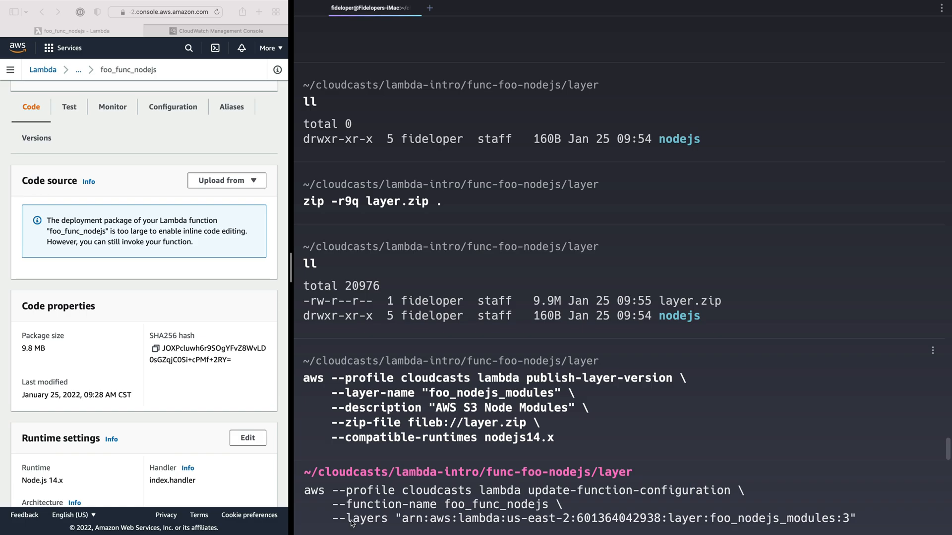
pyautogui.doubleClick(369, 519)
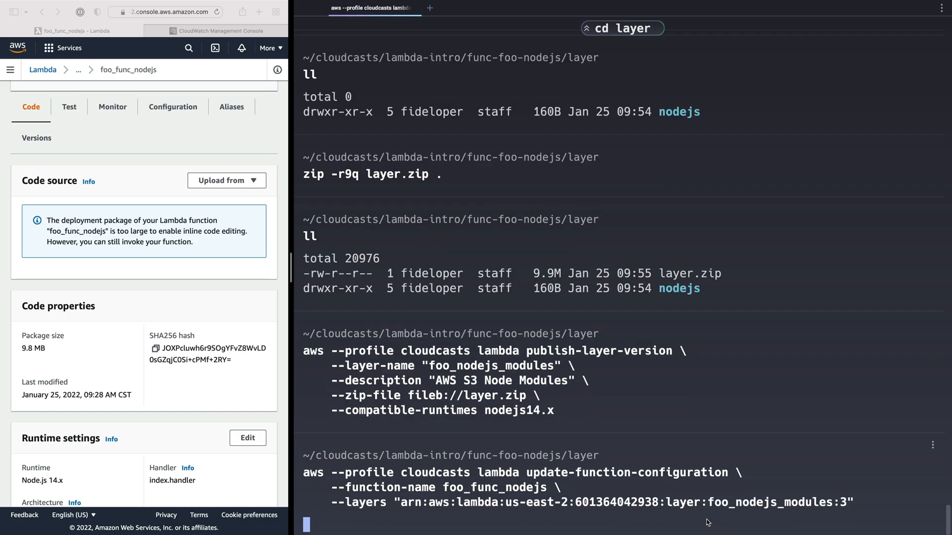
pyautogui.press('Enter')
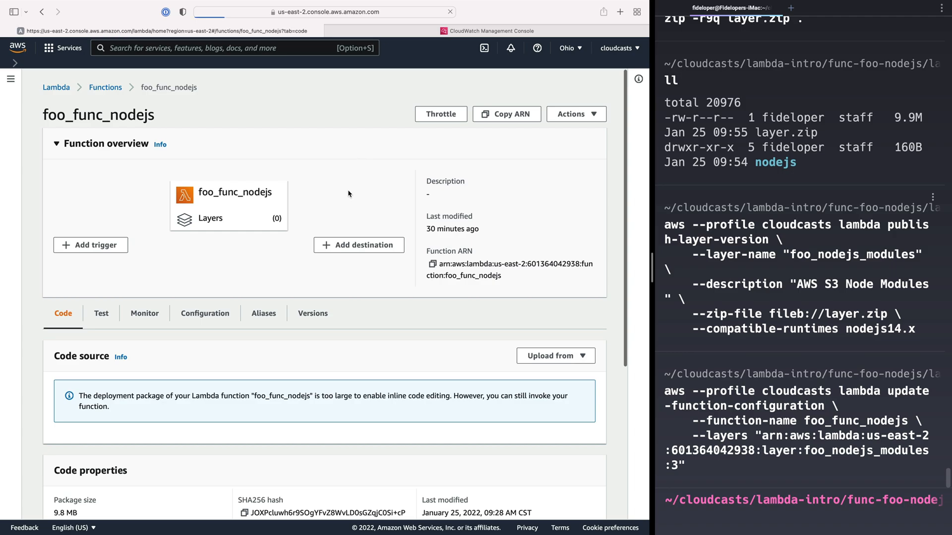
# Verify foo_func_nodejs shows Layers (1), then return to the Functions list.
pyautogui.scroll(-3)
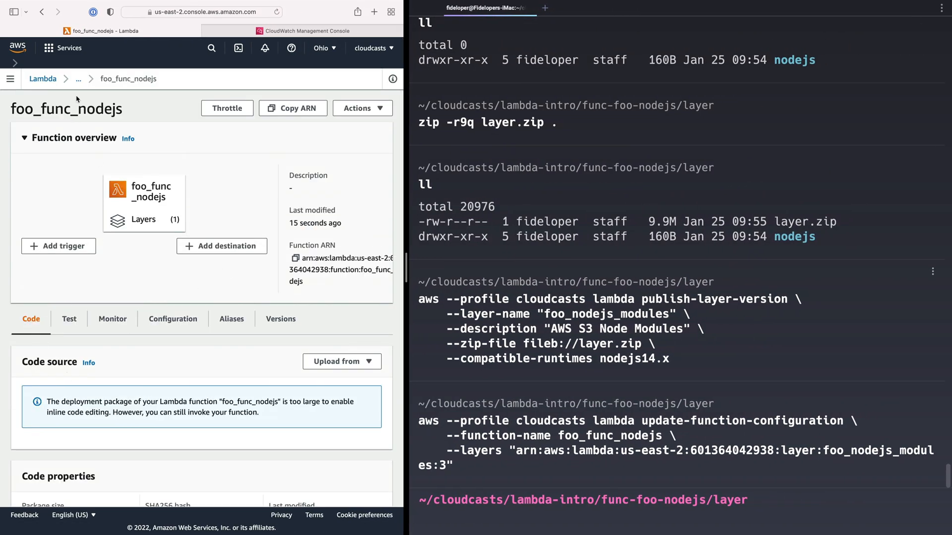
pyautogui.click(42, 79)
pyautogui.write('cd ../')
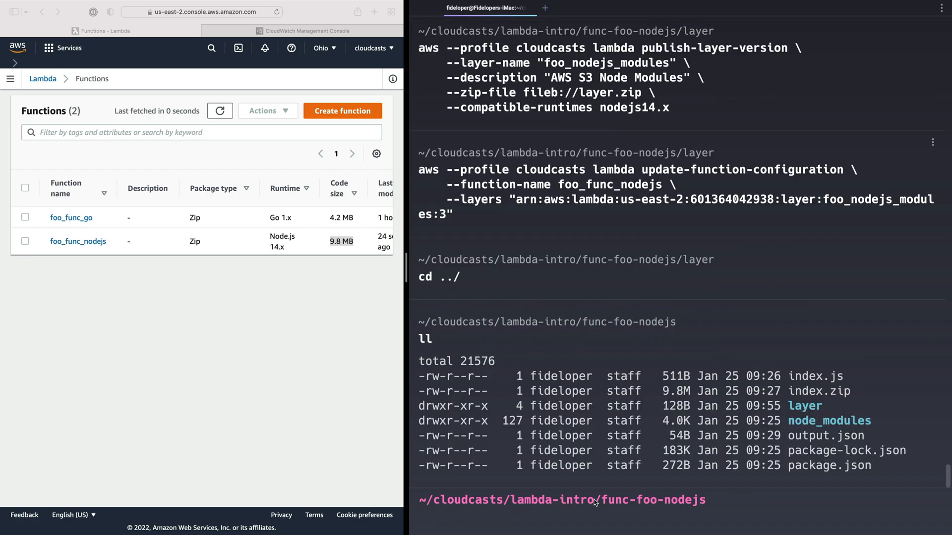
# Delete the old index.zip and rezip it with only index.js.
pyautogui.write('rm index.zip')
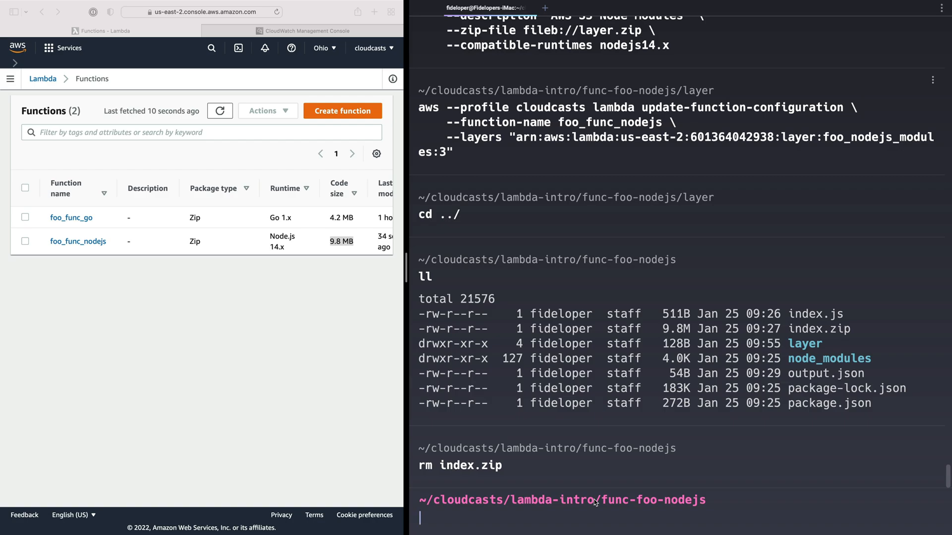
pyautogui.write('zip -r9 index.zip index.js')
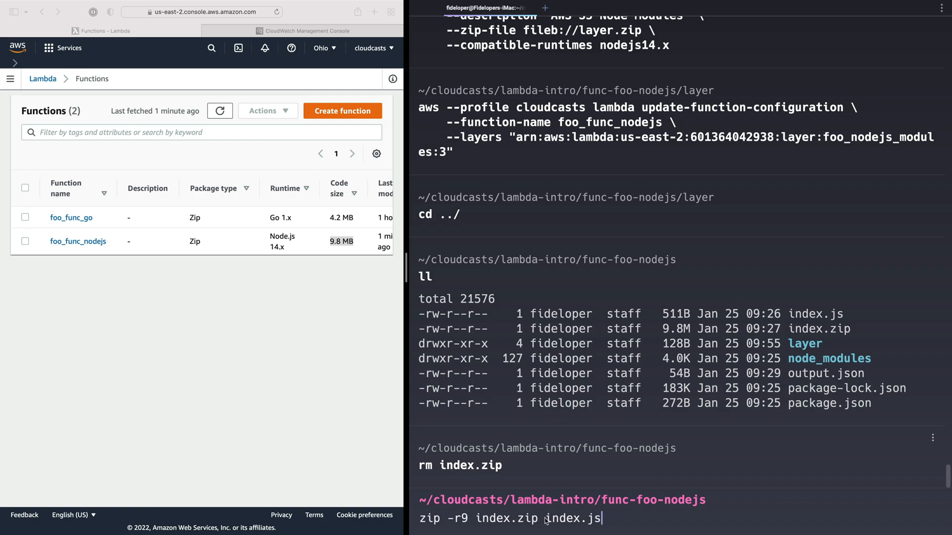
pyautogui.doubleClick(573, 532)
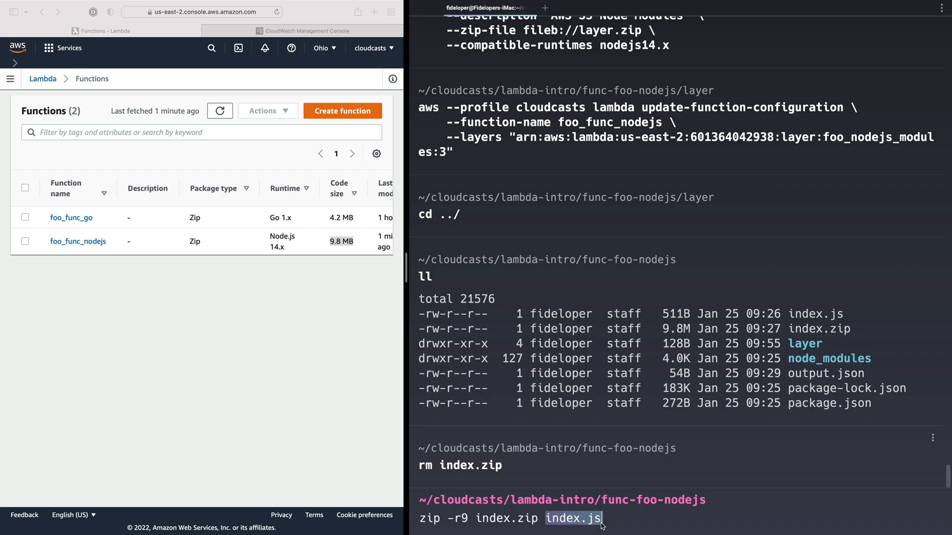
pyautogui.moveTo(831, 413)
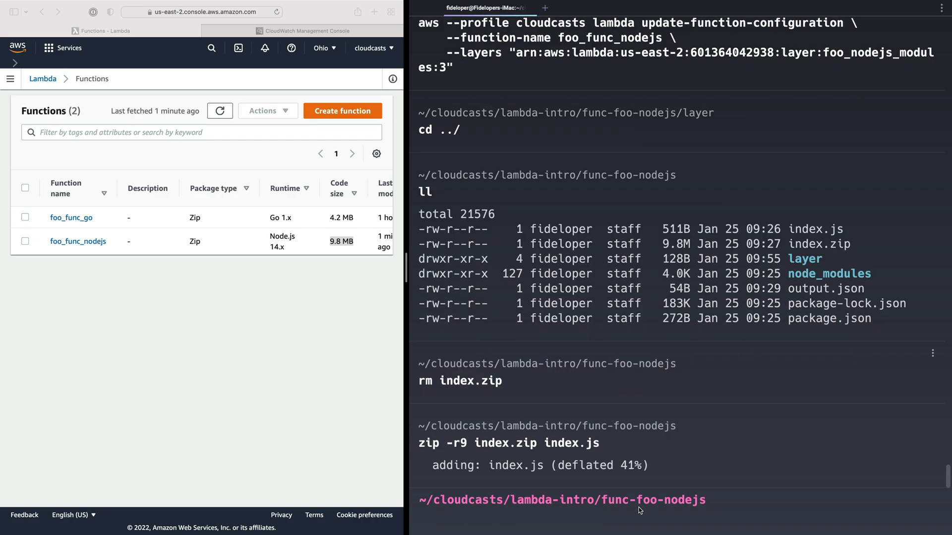
# Confirm the 469B index.zip and publish it with update-function-code for foo_func_nodejs.
pyautogui.write('ls -lah')
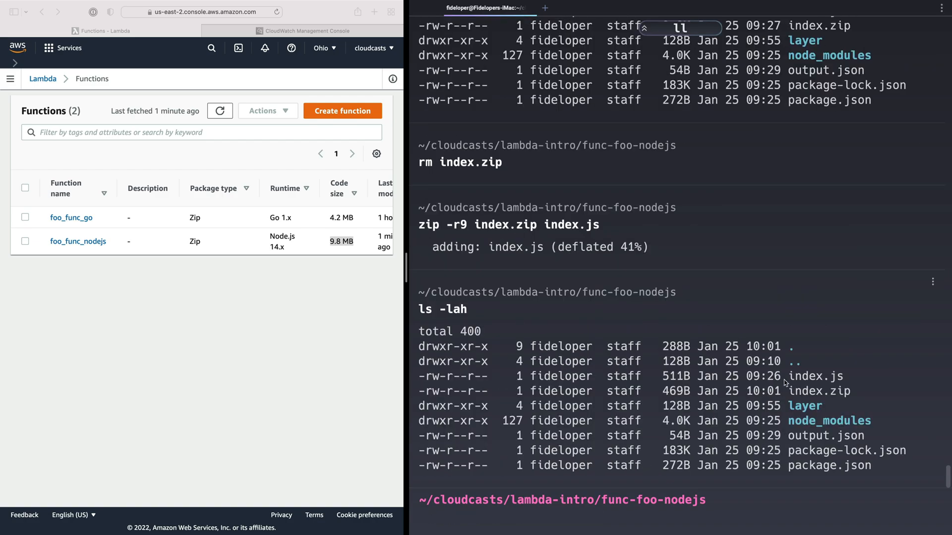
pyautogui.doubleClick(818, 391)
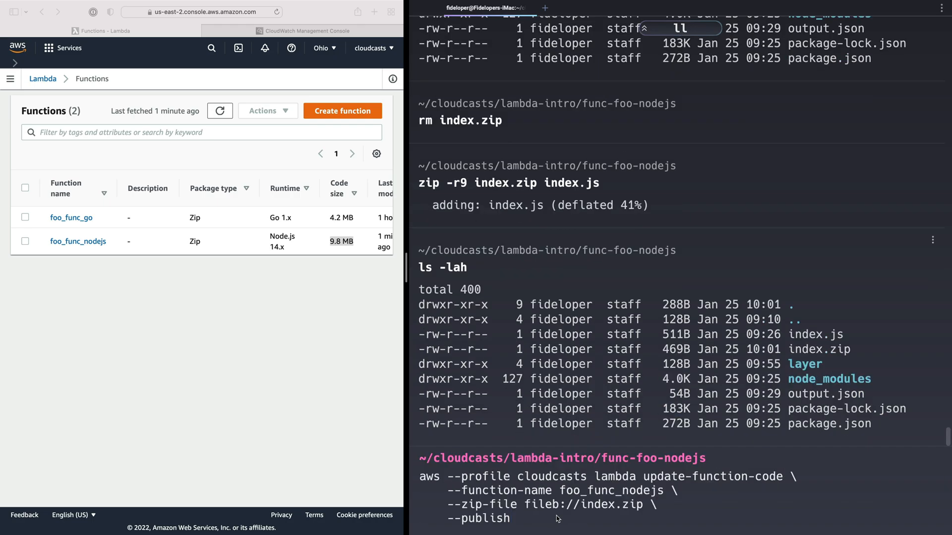
pyautogui.doubleClick(614, 505)
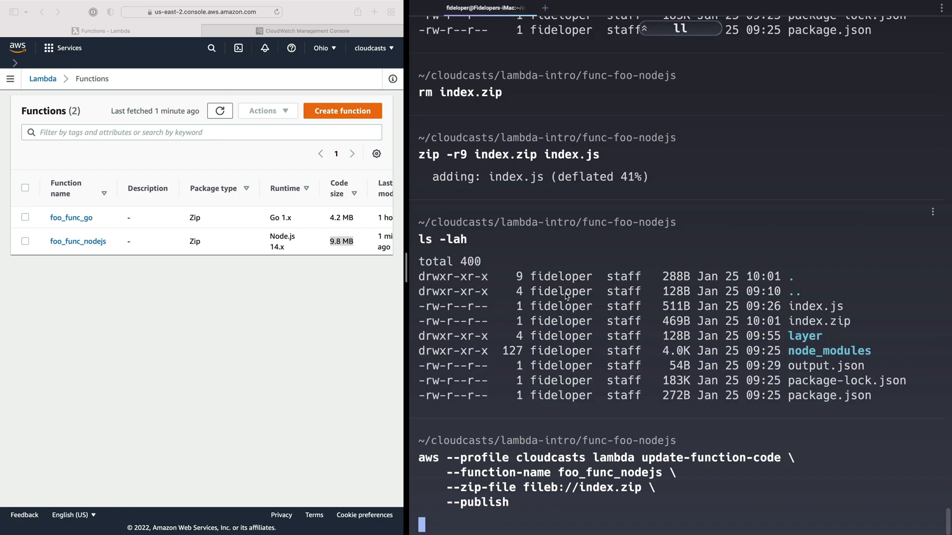
# Refresh the Functions list to see foo_func_nodejs's code size at 469.0 bytes.
pyautogui.click(220, 111)
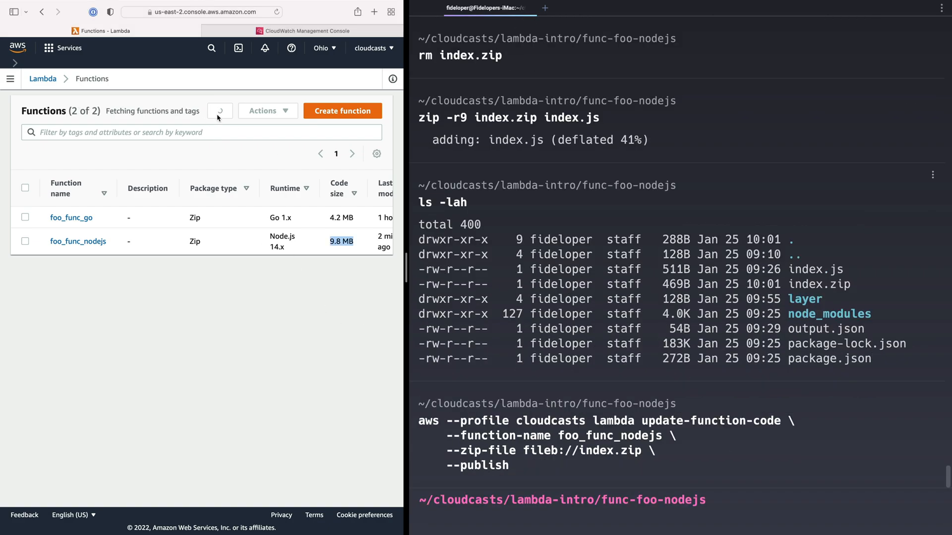
pyautogui.click(220, 111)
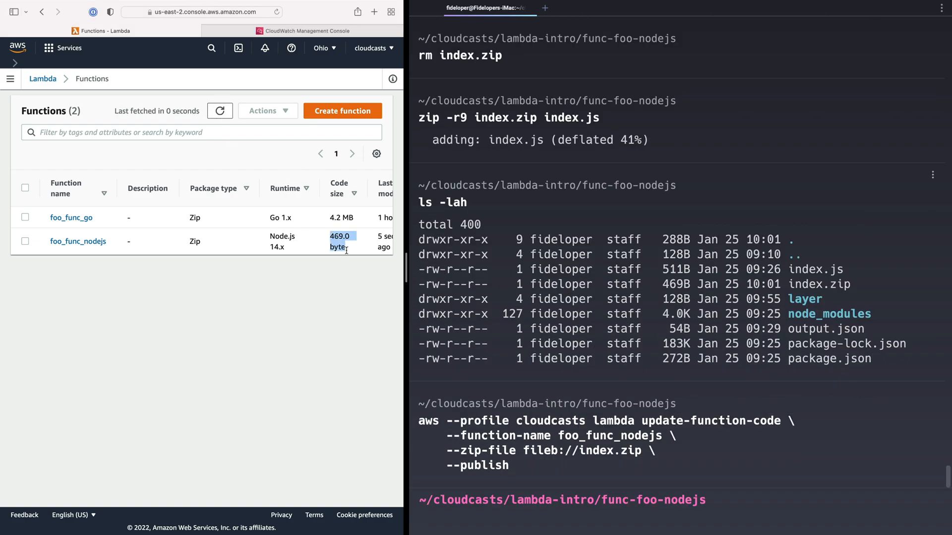
pyautogui.moveTo(334, 246)
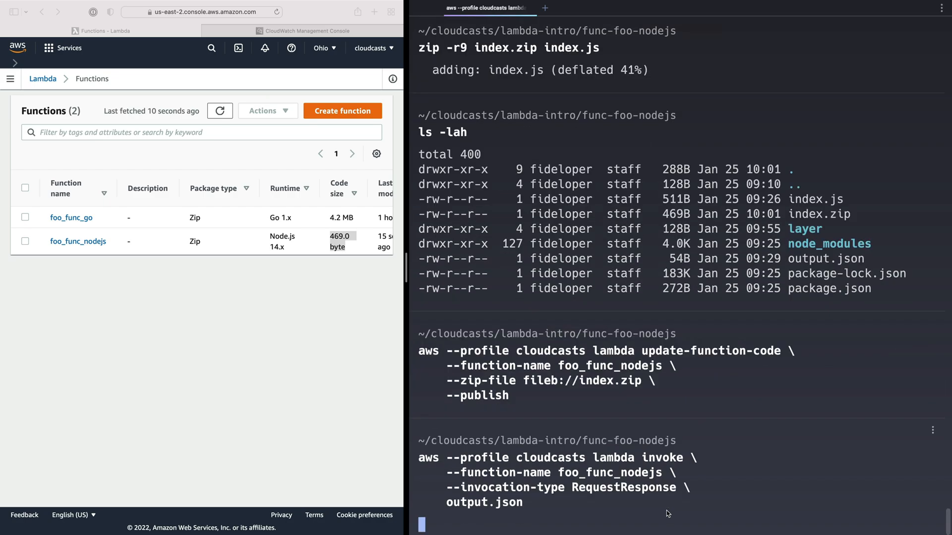
pyautogui.moveTo(662, 515)
pyautogui.write('cat output.json')
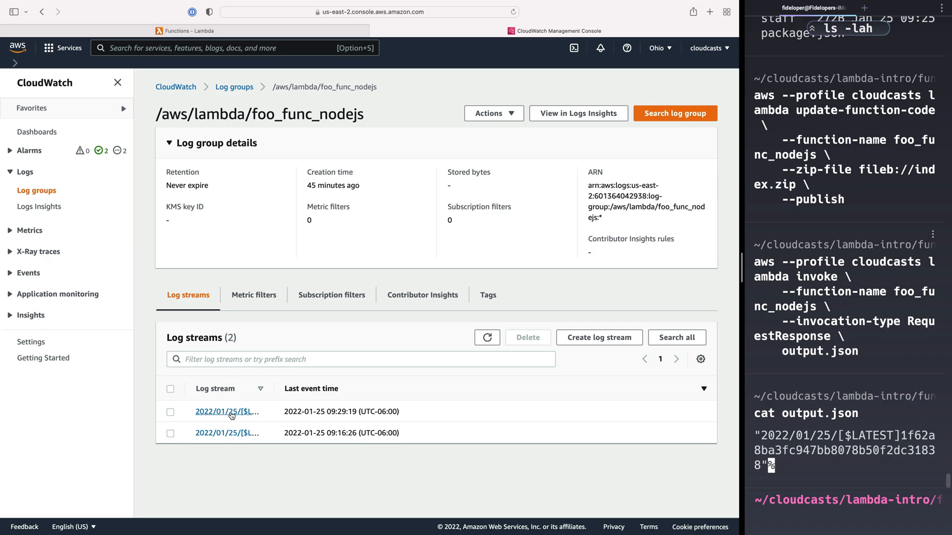
# Open the newest log stream, expand the INFO event with S3 results, then return to Lambda Functions.
pyautogui.click(225, 411)
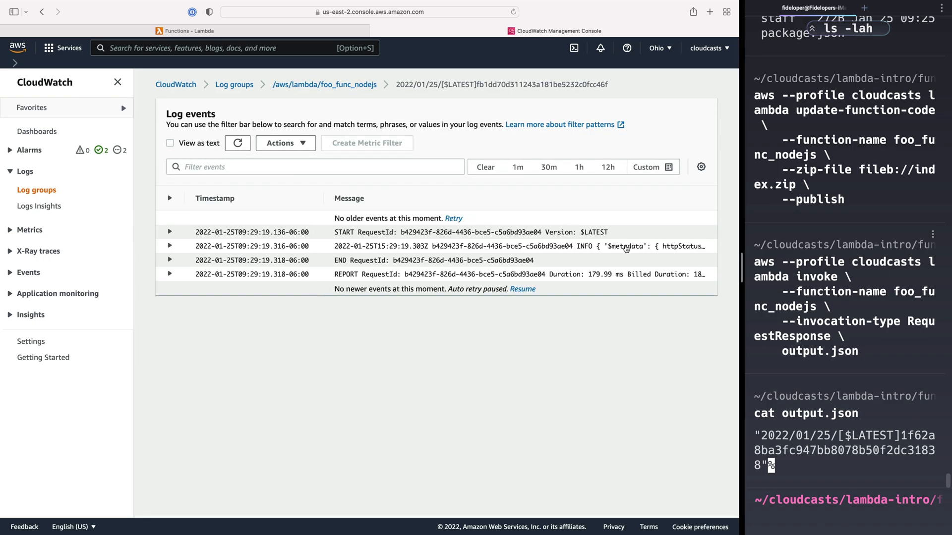
pyautogui.click(169, 246)
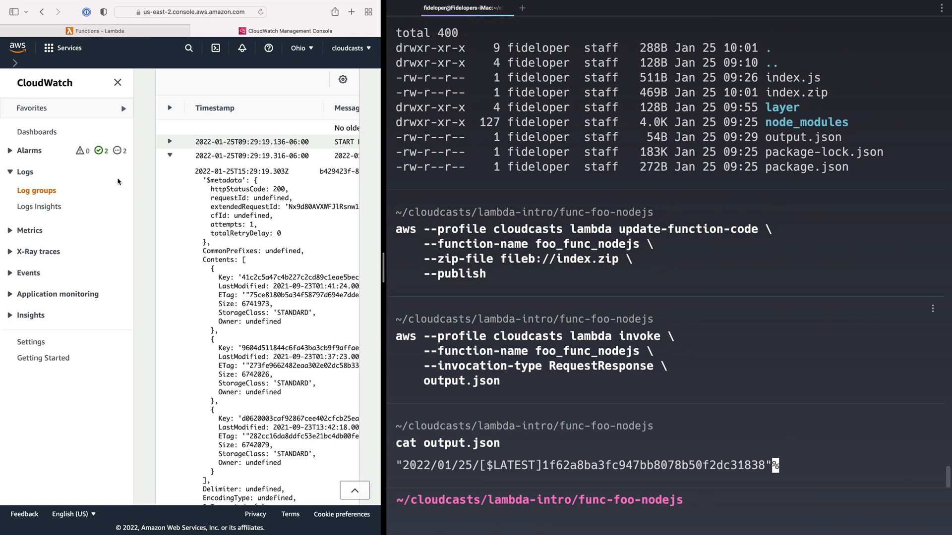
pyautogui.click(99, 31)
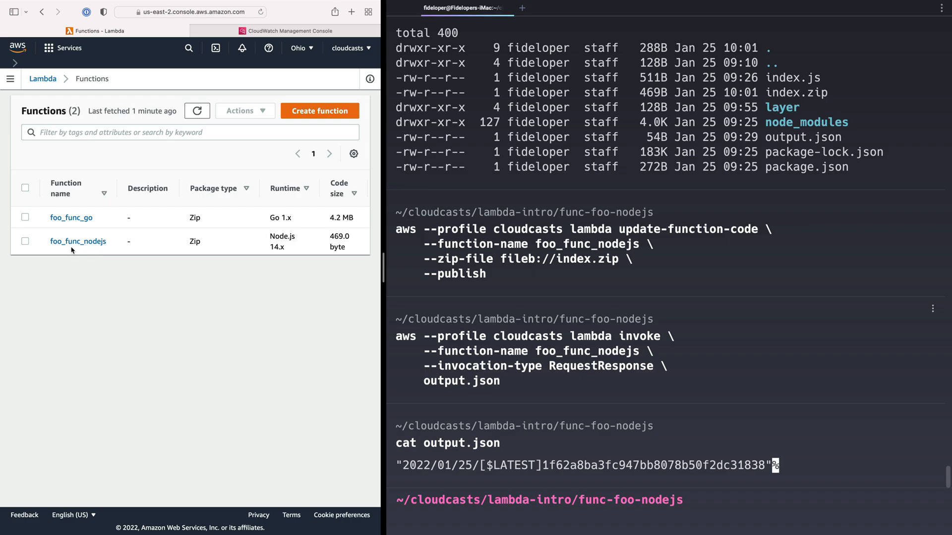
pyautogui.moveTo(136, 253)
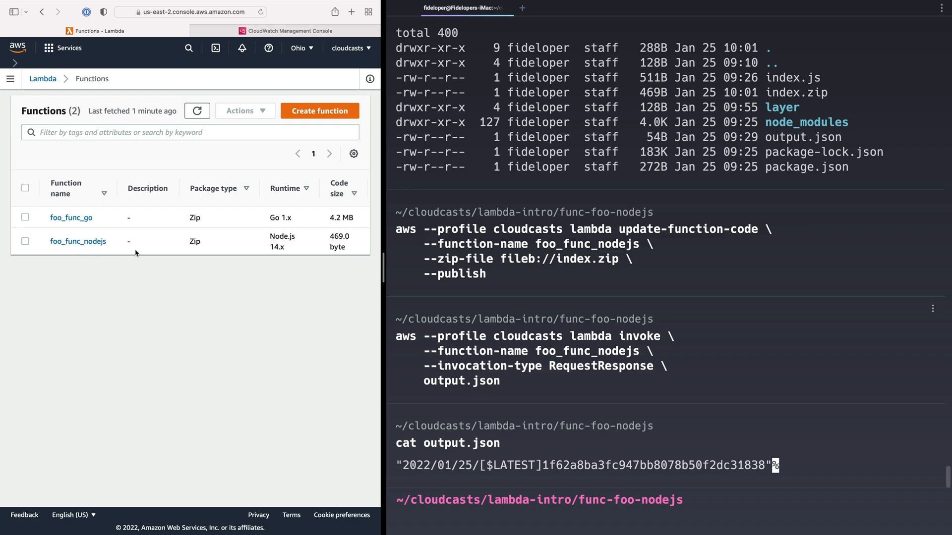